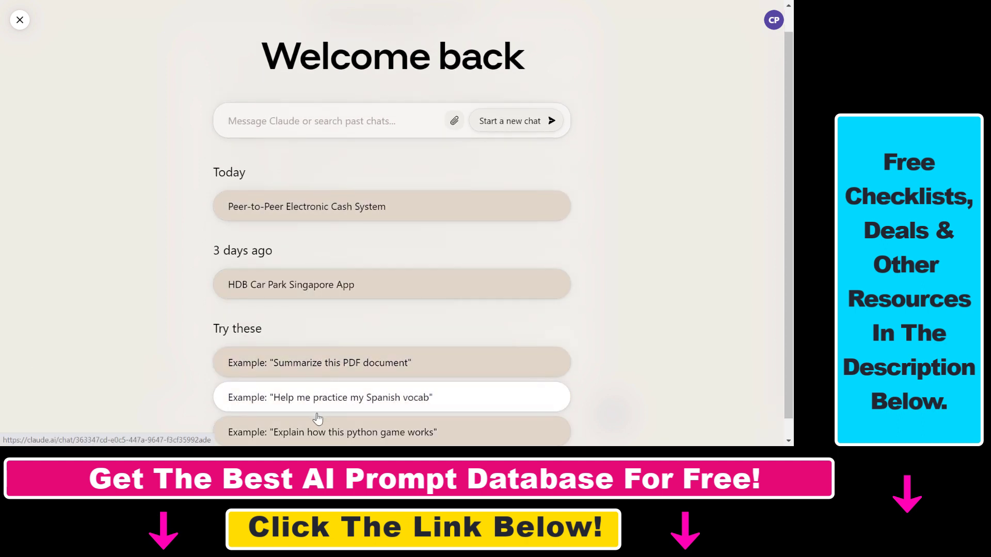
mouse_move(331, 235)
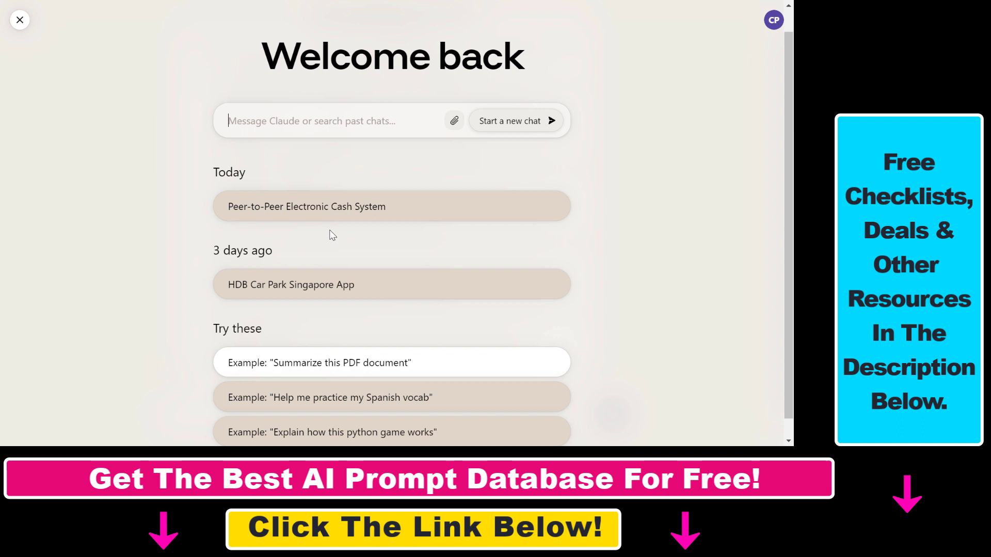
mouse_move(316, 285)
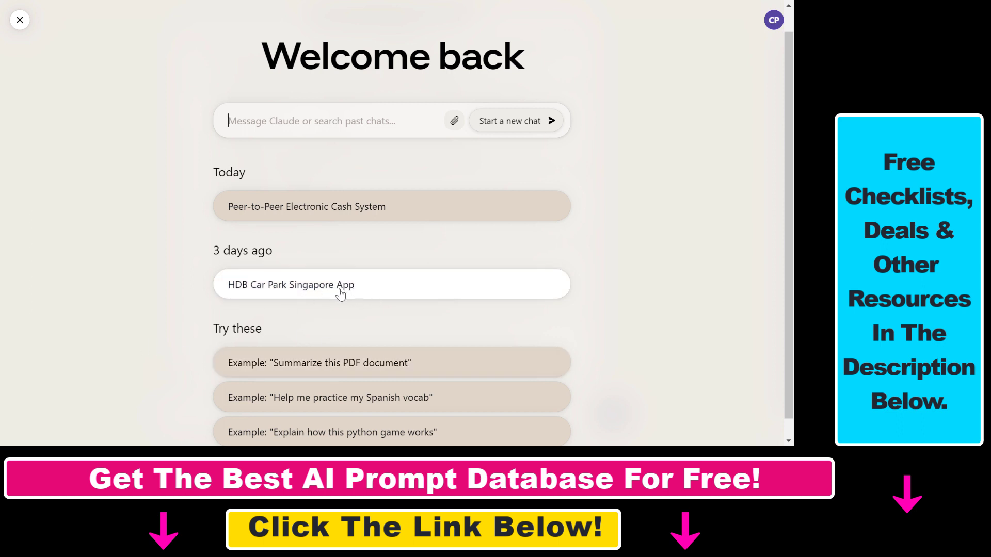
mouse_move(559, 303)
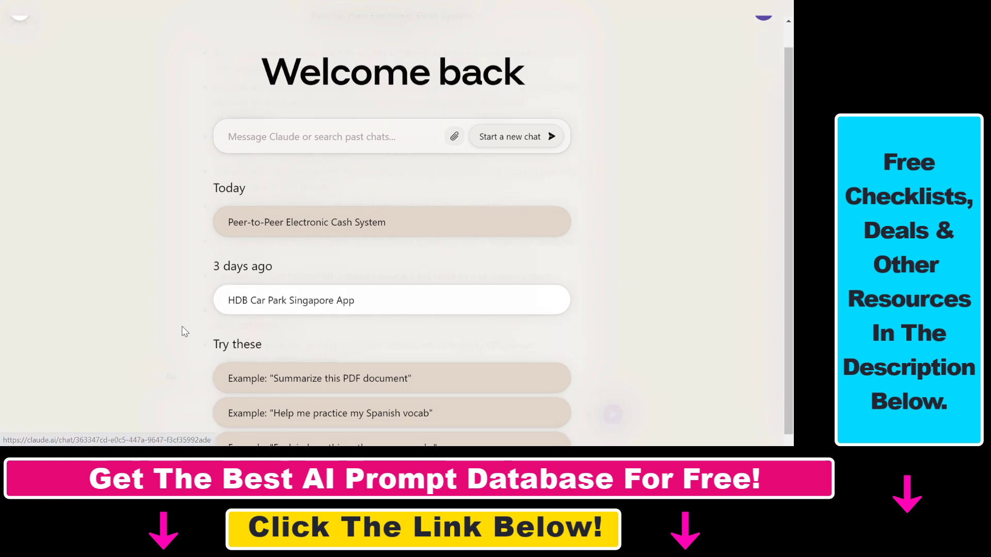
Open the 'Peer-to-Peer Electronic Cash System' chat and review the Bitcoin summary
click(393, 222)
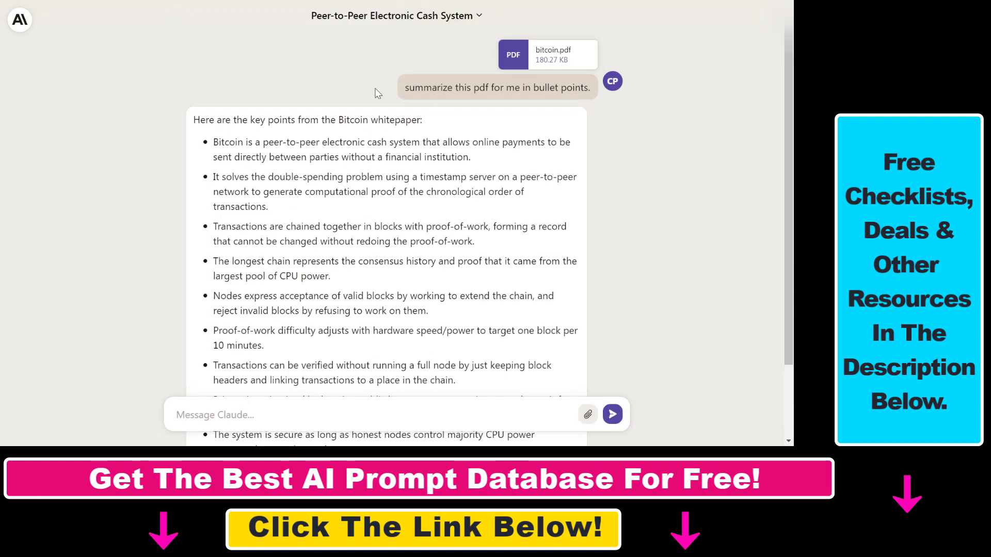
scroll(down, 3)
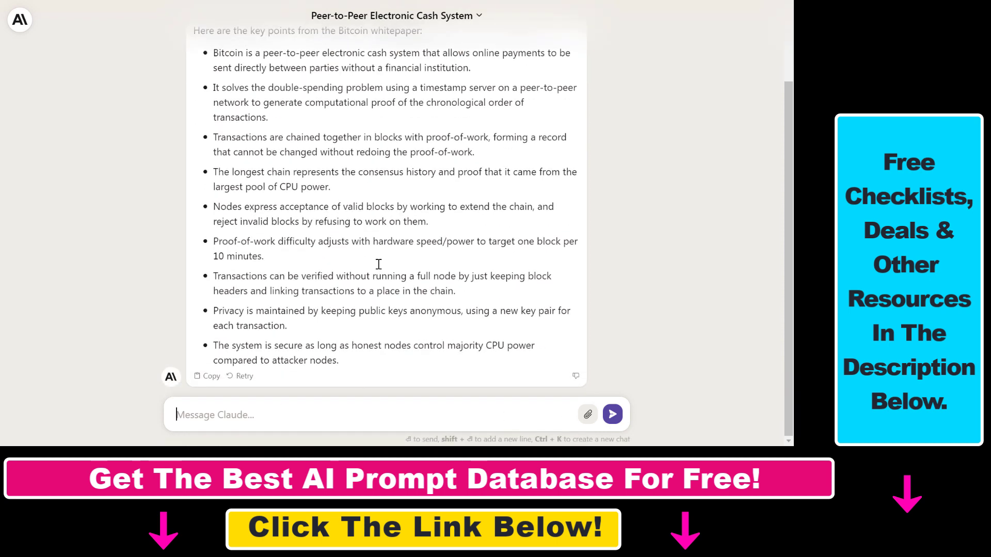
scroll(up, 3)
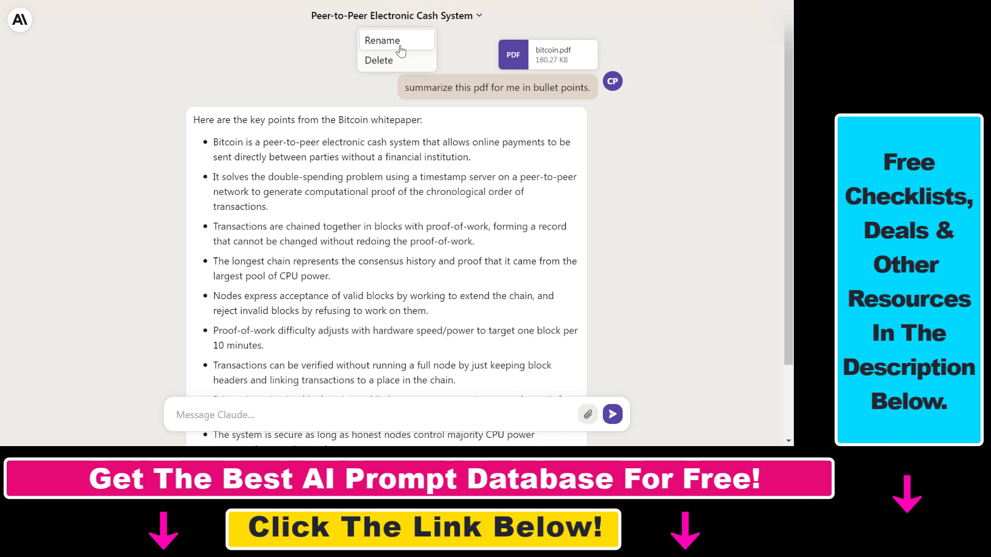
Rename the chat to 'Test name' and save the new title
click(381, 41)
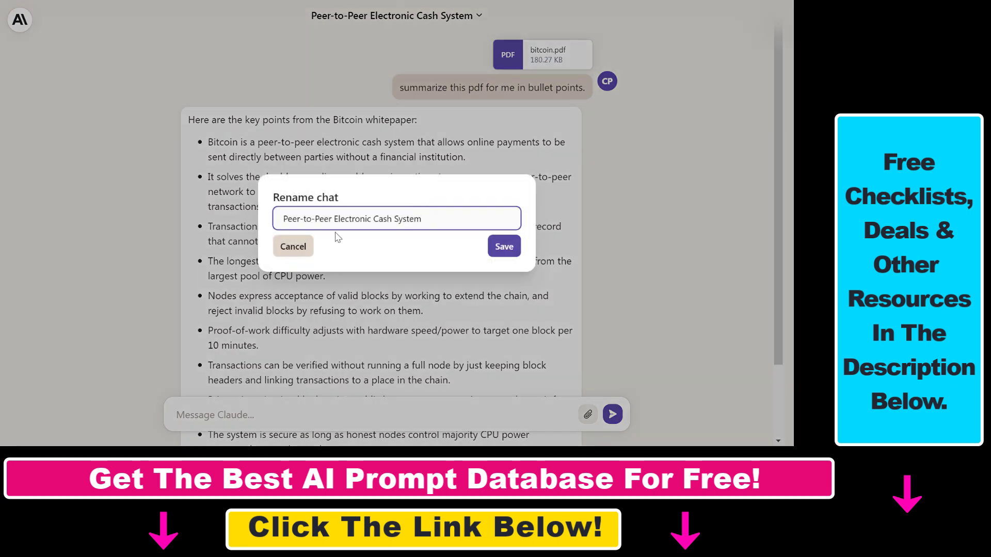
text(Test name)
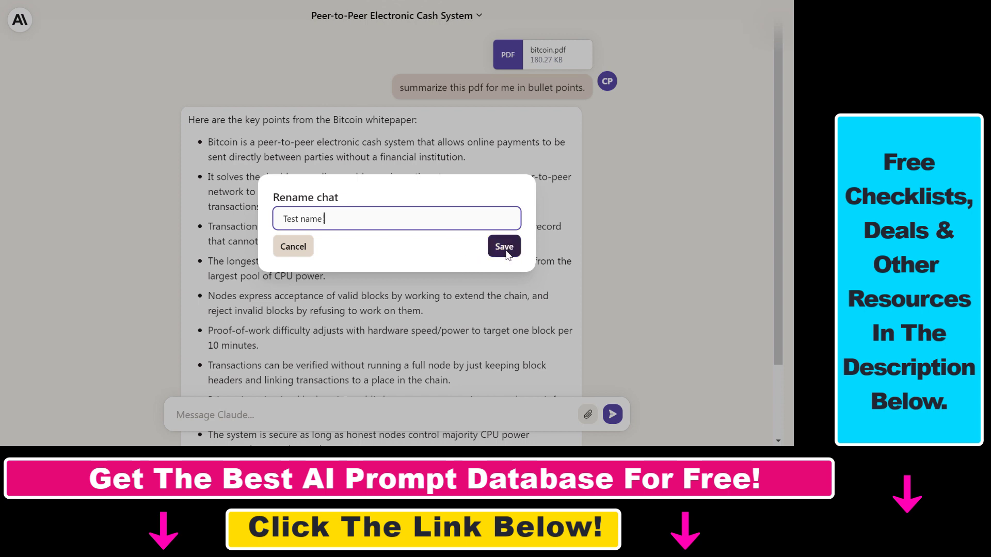
click(504, 246)
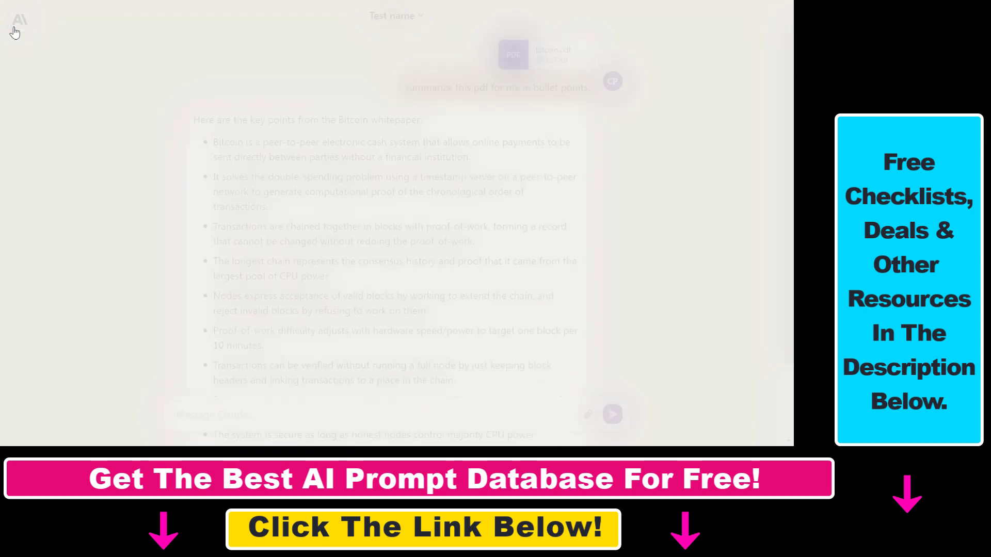
Return to the dashboard via the Anthropic logo, showing 'Test name' under Today
click(19, 20)
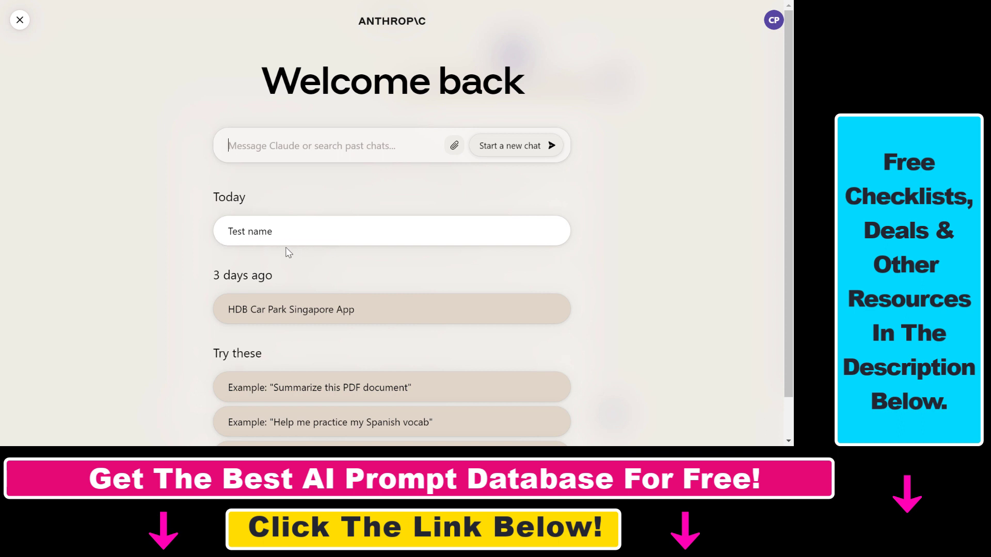
mouse_move(289, 338)
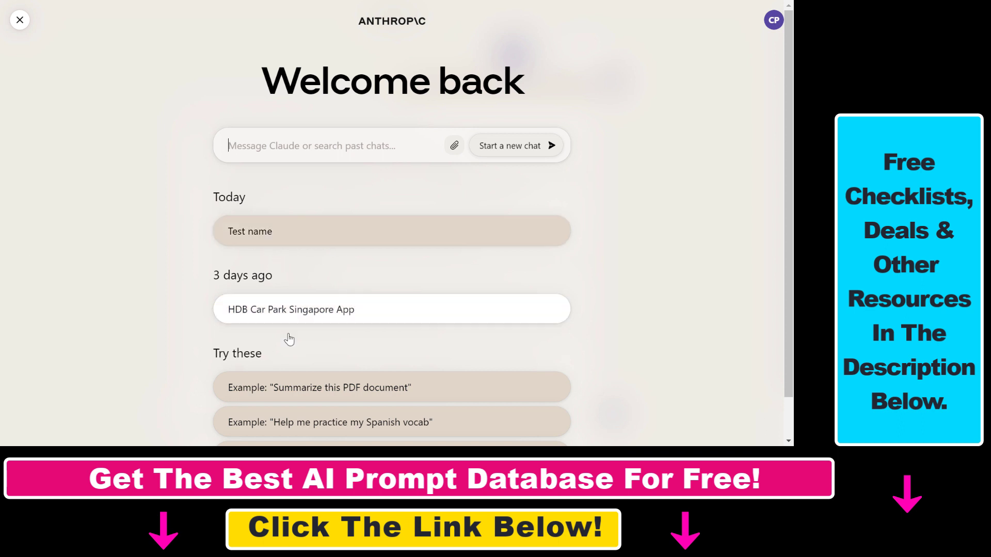
mouse_move(291, 309)
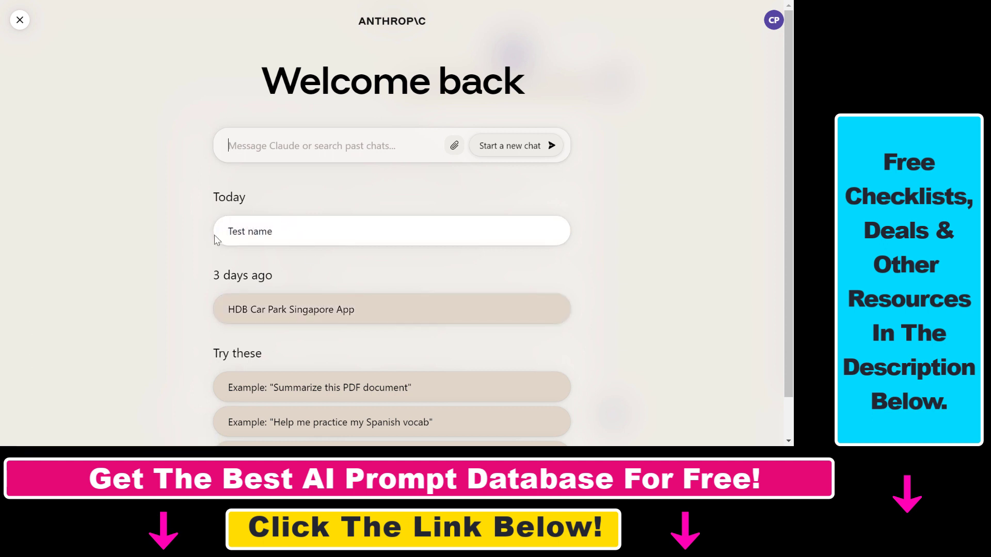
mouse_move(228, 263)
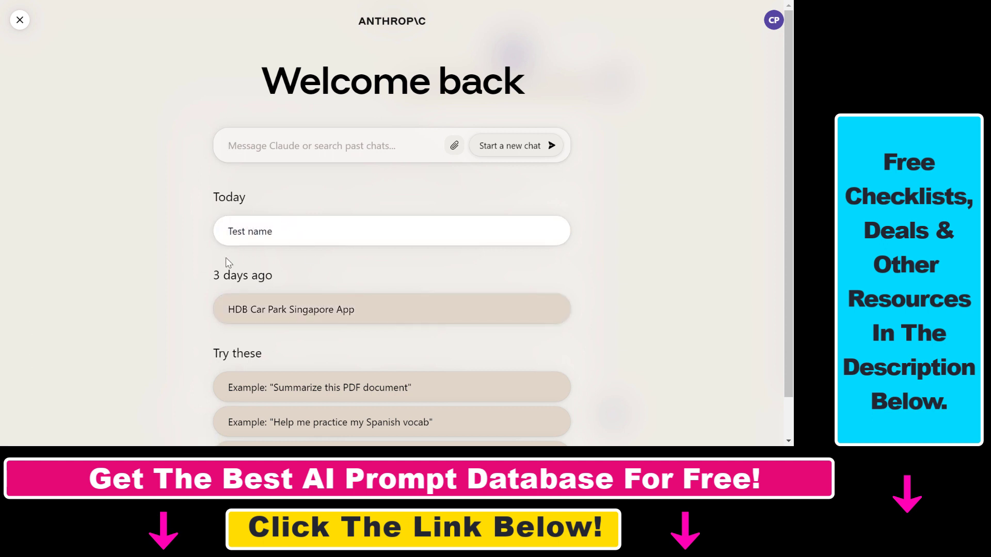